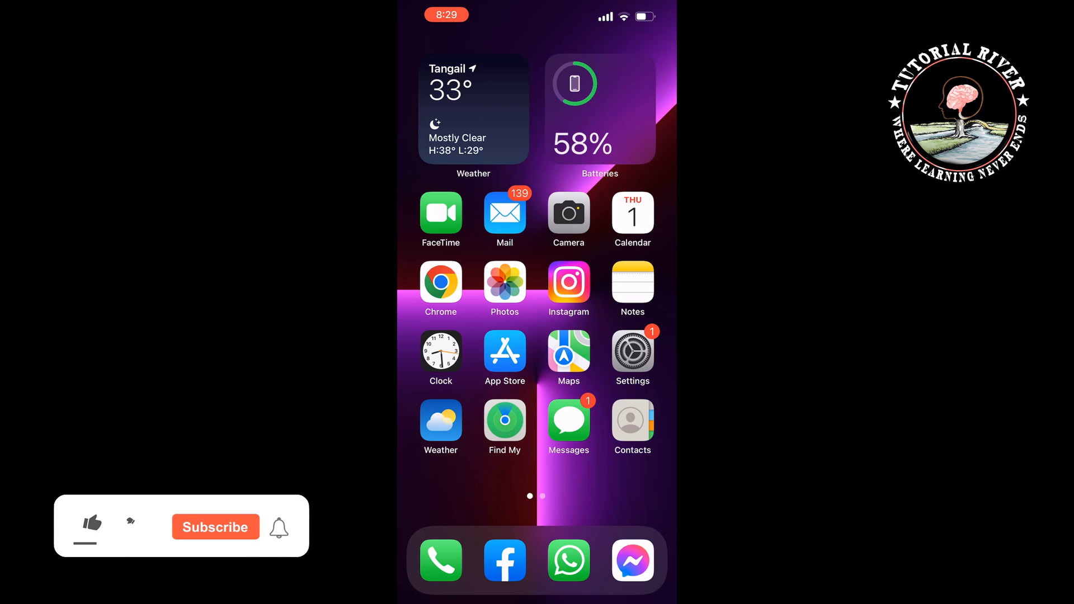
Swipe to the second home-screen page showing Discord, YouTube, Gmail and Spotify.
left_click(92, 523)
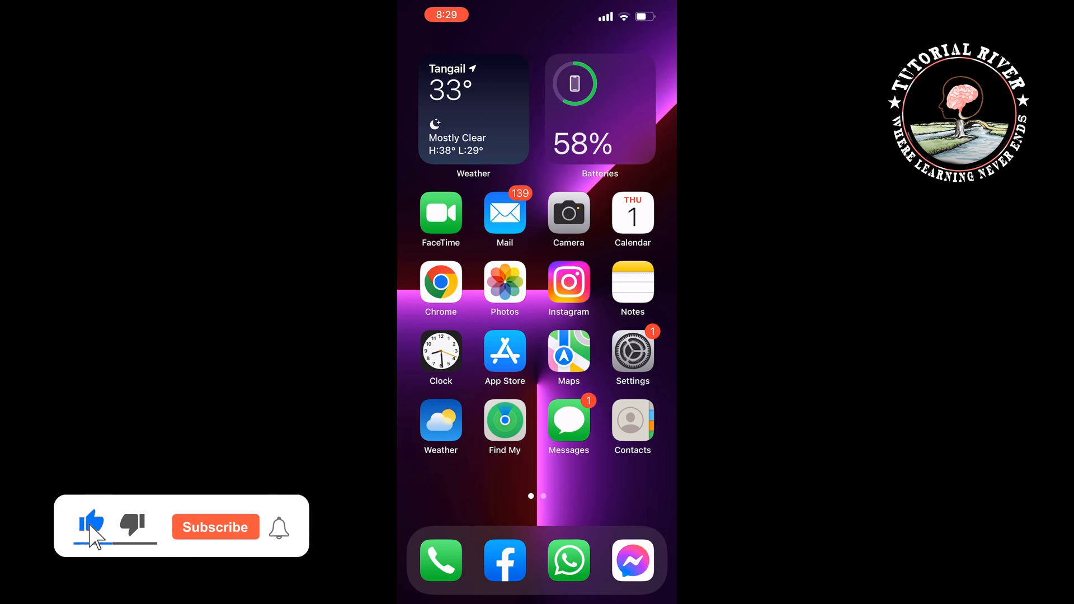
left_click(215, 527)
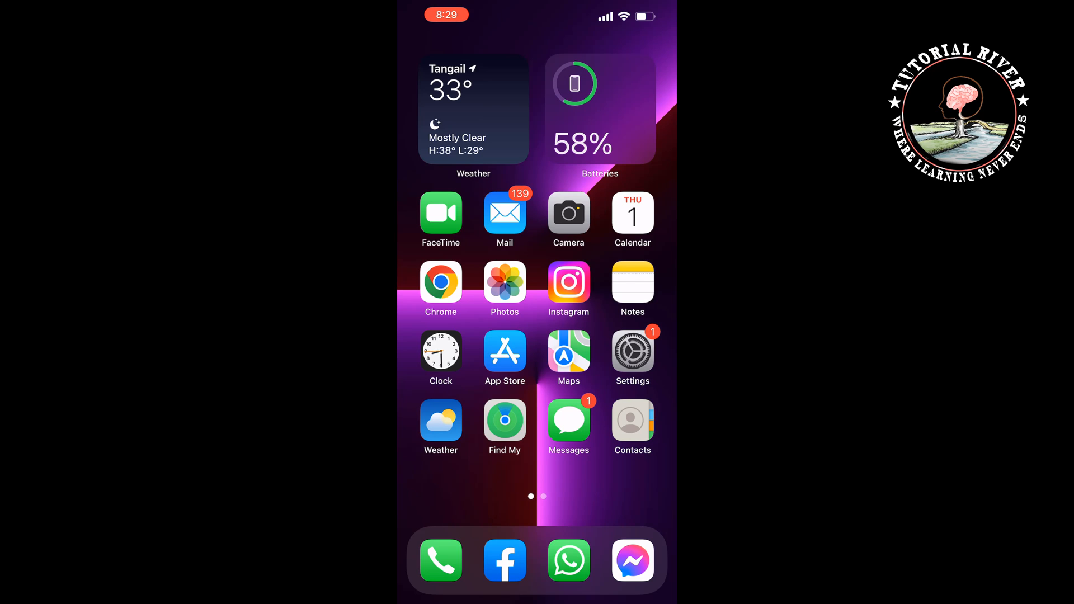
scroll("left", 3)
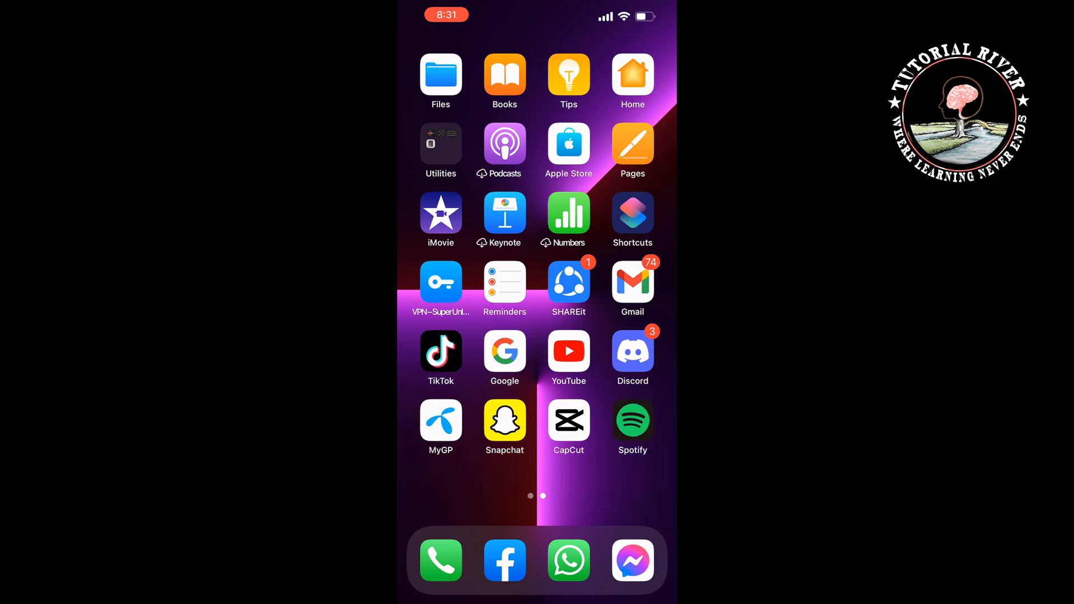